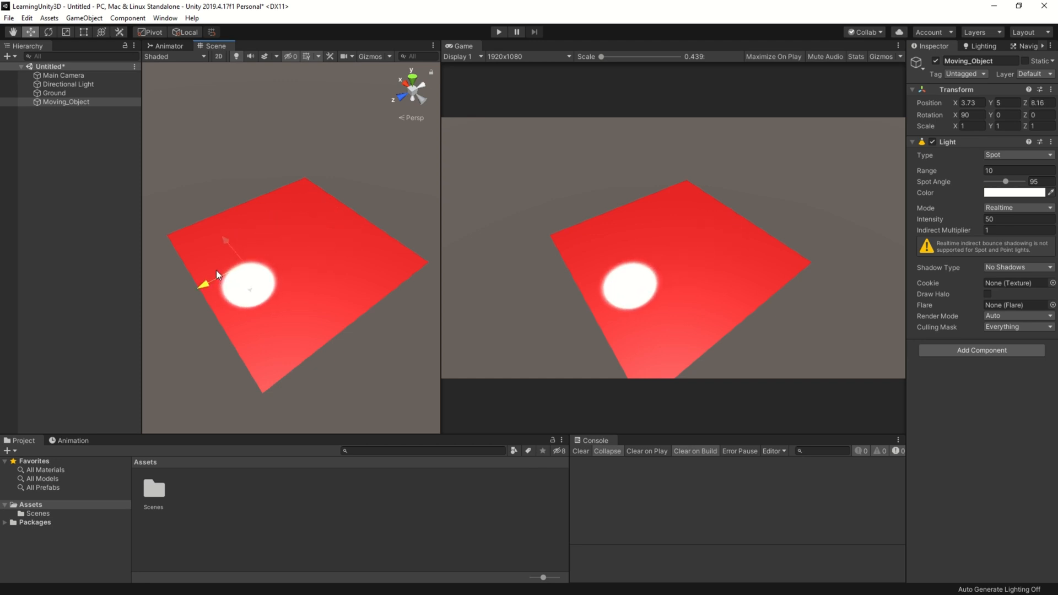
# Drag the spotlight's gizmo so the light sits nearer the centre of the red ground
pyautogui.moveTo(225, 283); pyautogui.dragTo(258, 264)
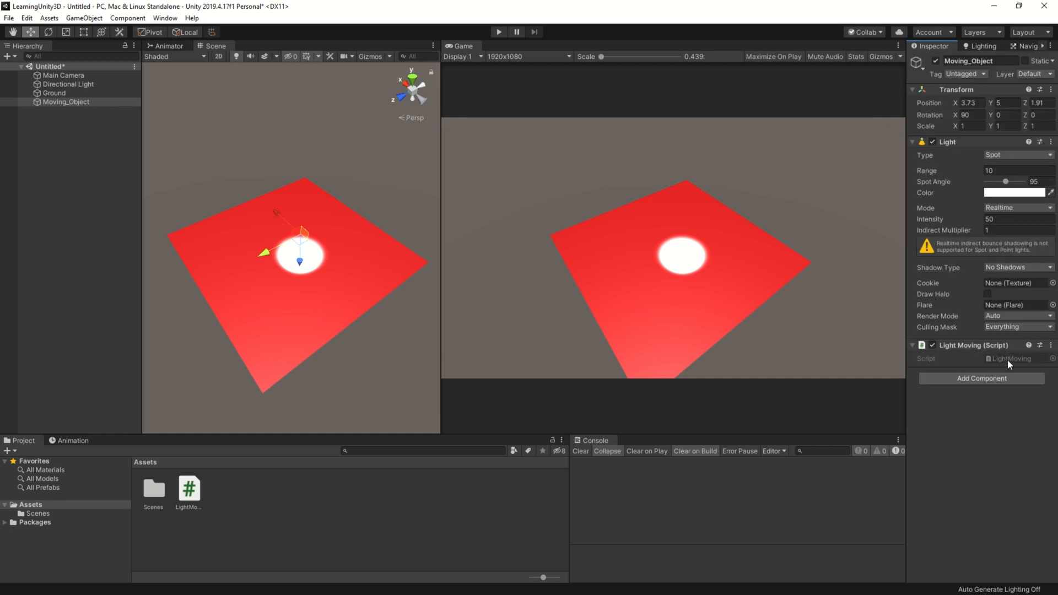
pyautogui.moveTo(848, 379)
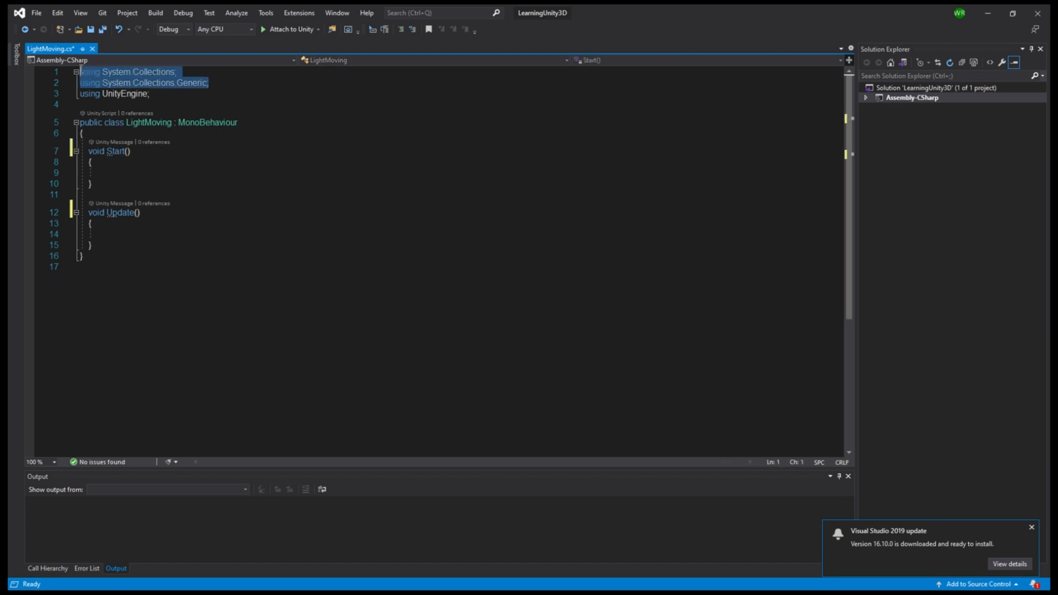
# Remove the System.Collections imports and declare [SerializeField] float distanceToCover and float speed
pyautogui.press('Delete')
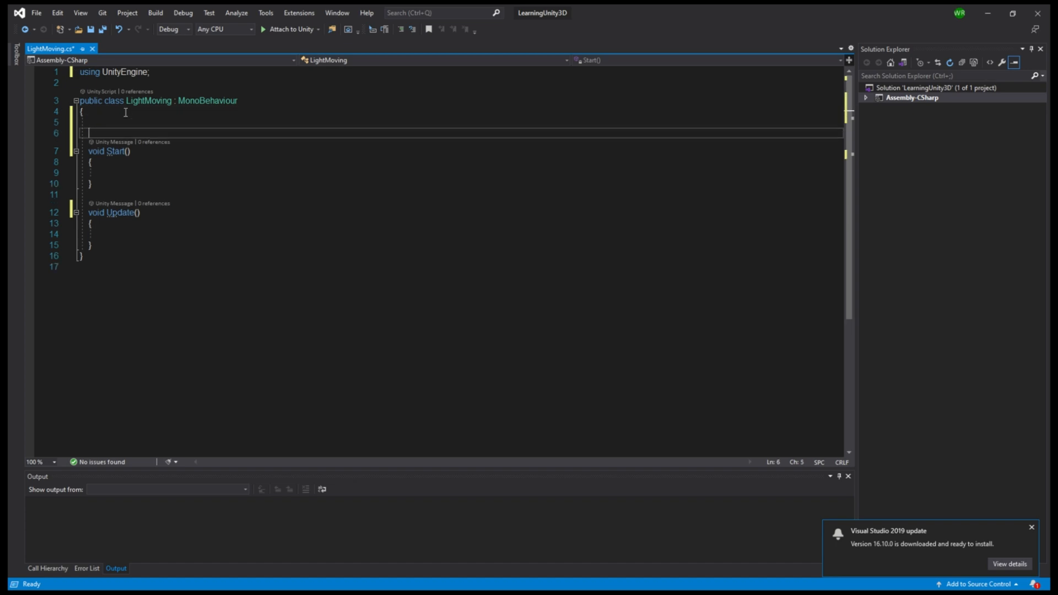
pyautogui.write('[se')
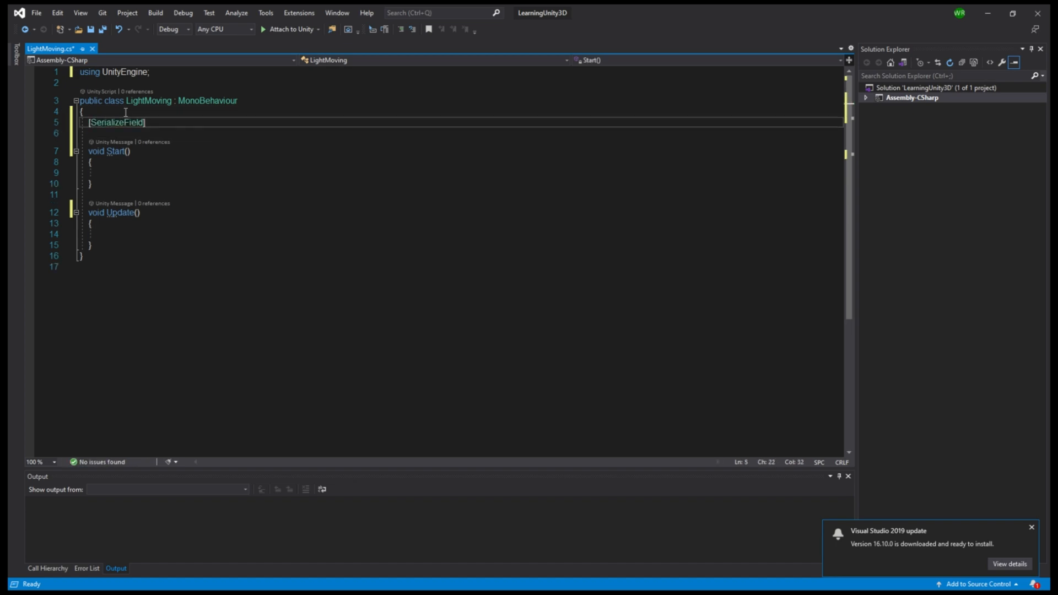
pyautogui.write('float distance')
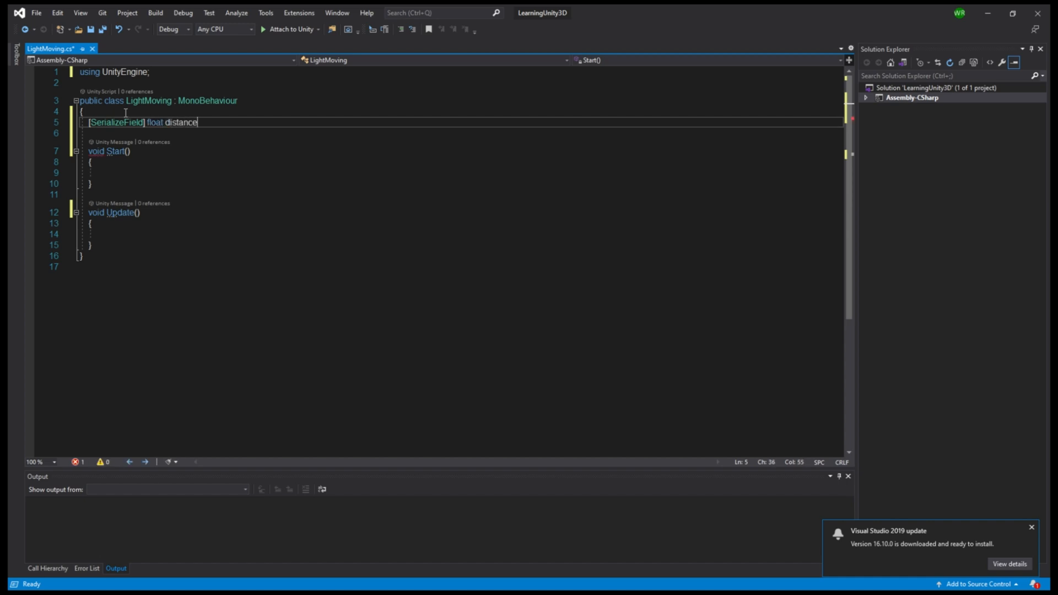
pyautogui.write('ToCover')
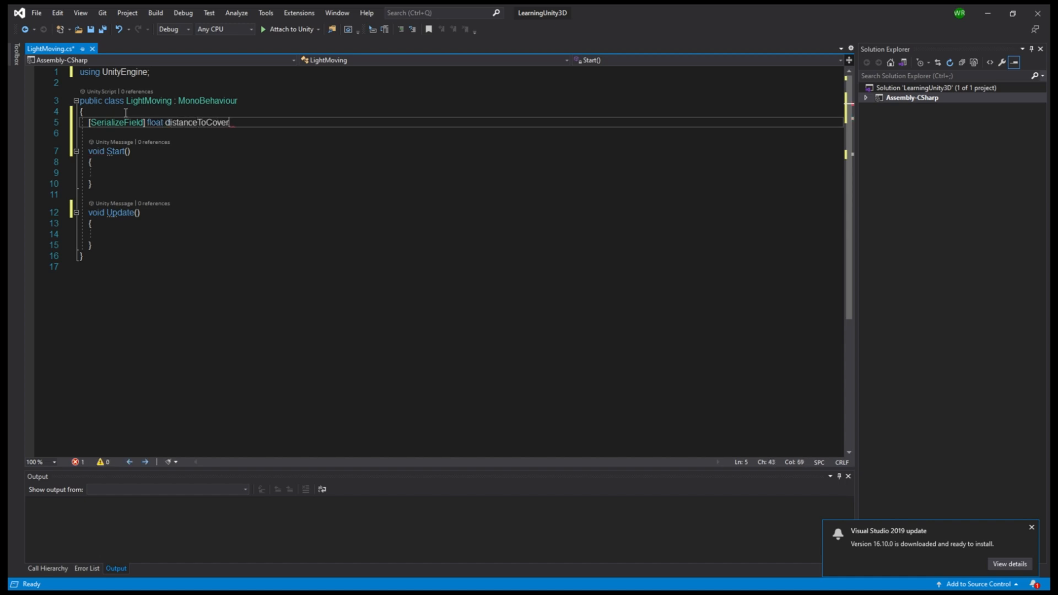
pyautogui.write(';')
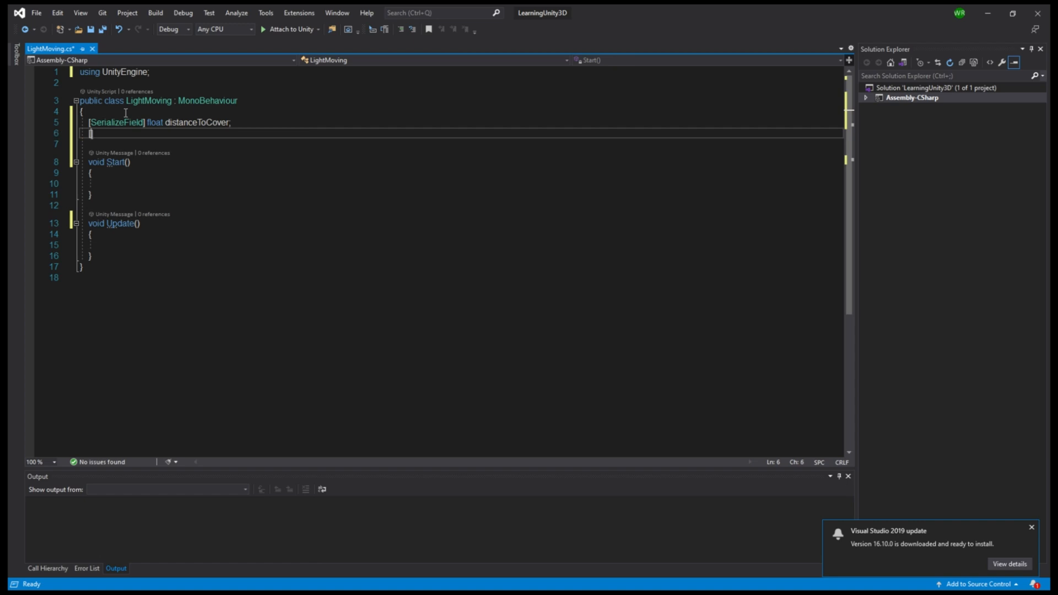
pyautogui.write('[SerializeField]')
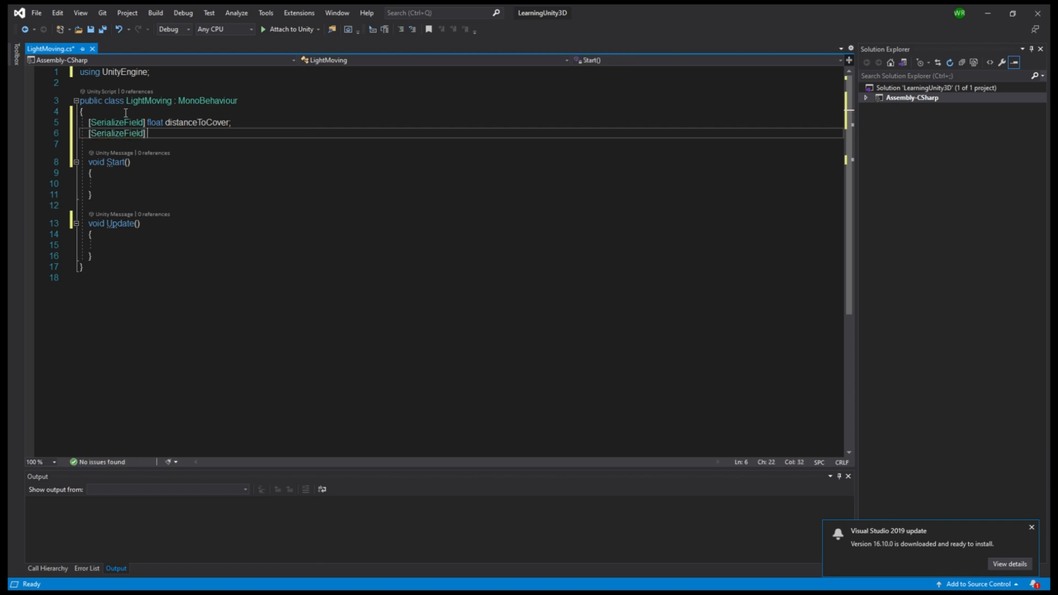
pyautogui.write('float speed;')
pyautogui.write('private Vector3')
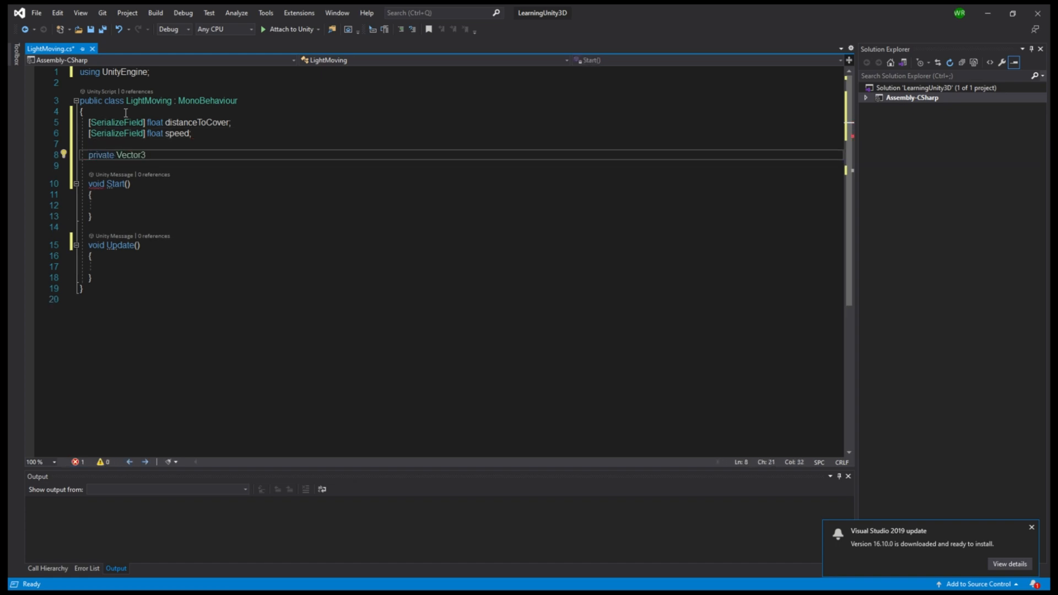
# Declare private Vector3 startingPosition and set it to transform.position in Start()
pyautogui.write('starting')
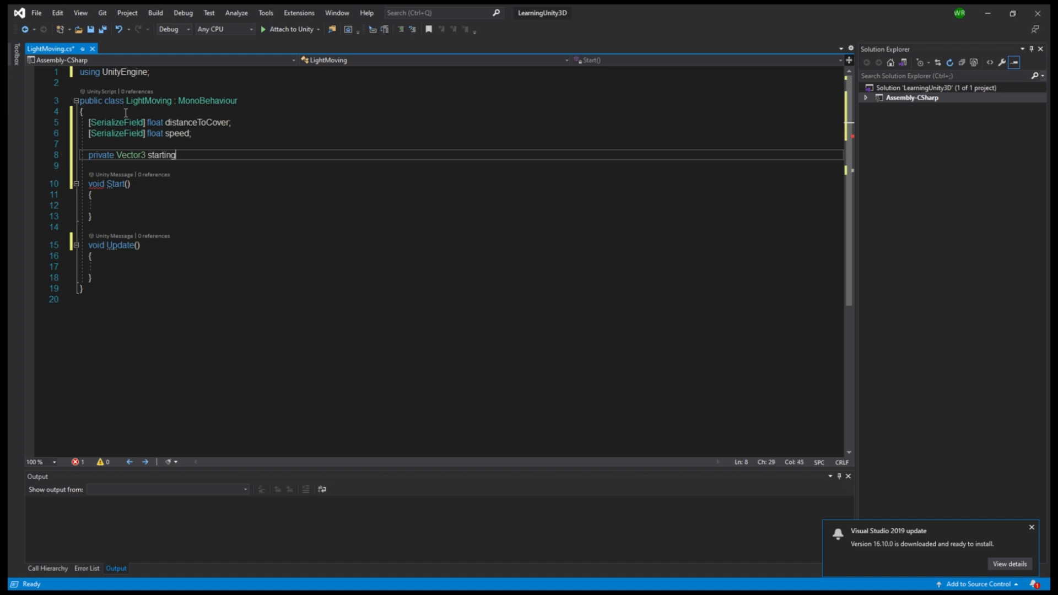
pyautogui.write('Position')
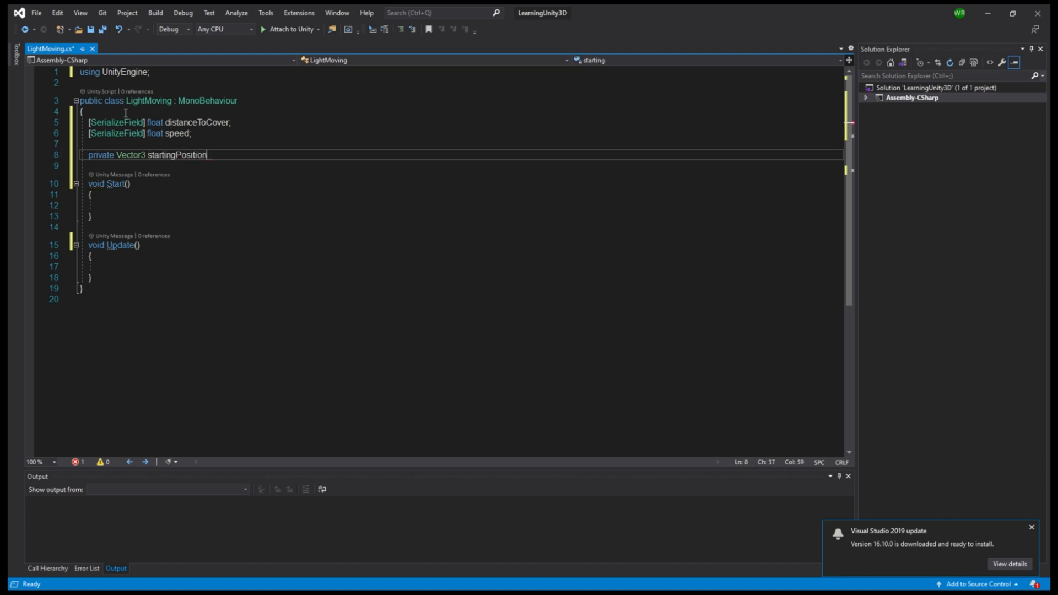
pyautogui.write(';')
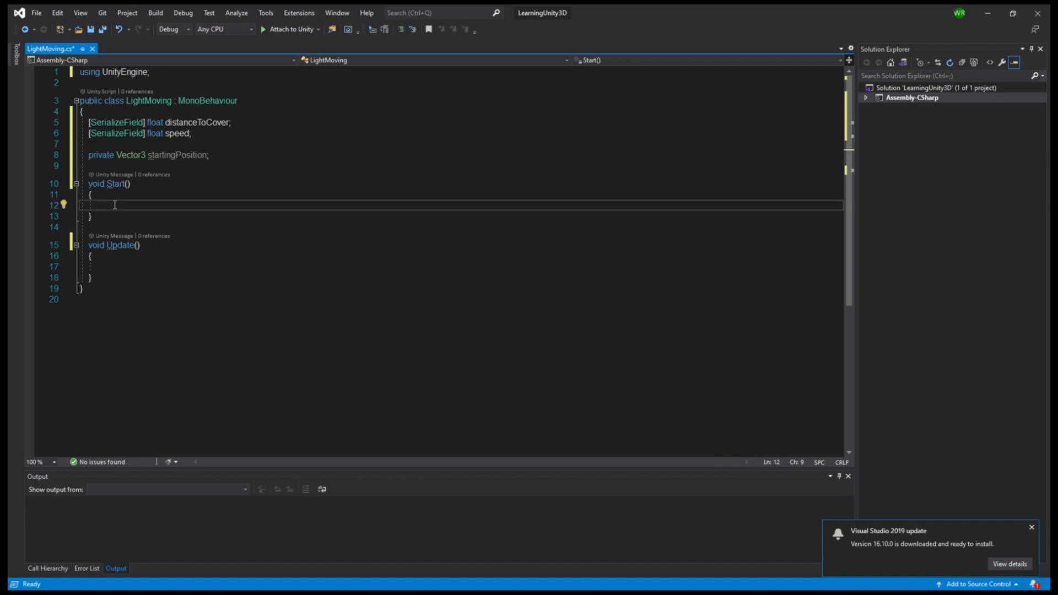
pyautogui.write('startingPosition = transform')
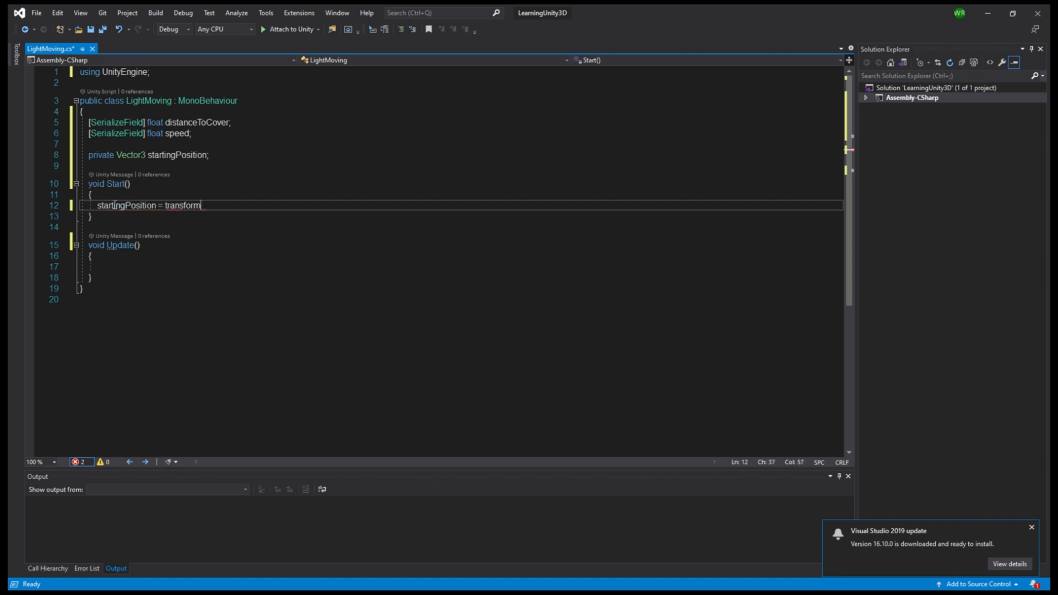
pyautogui.write('.p')
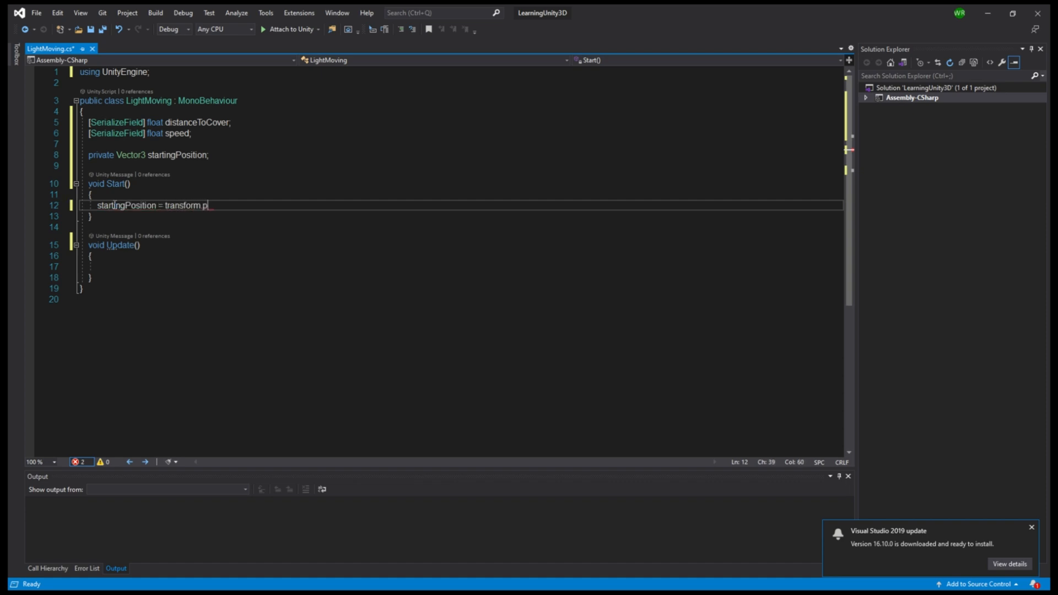
pyautogui.write('osition;')
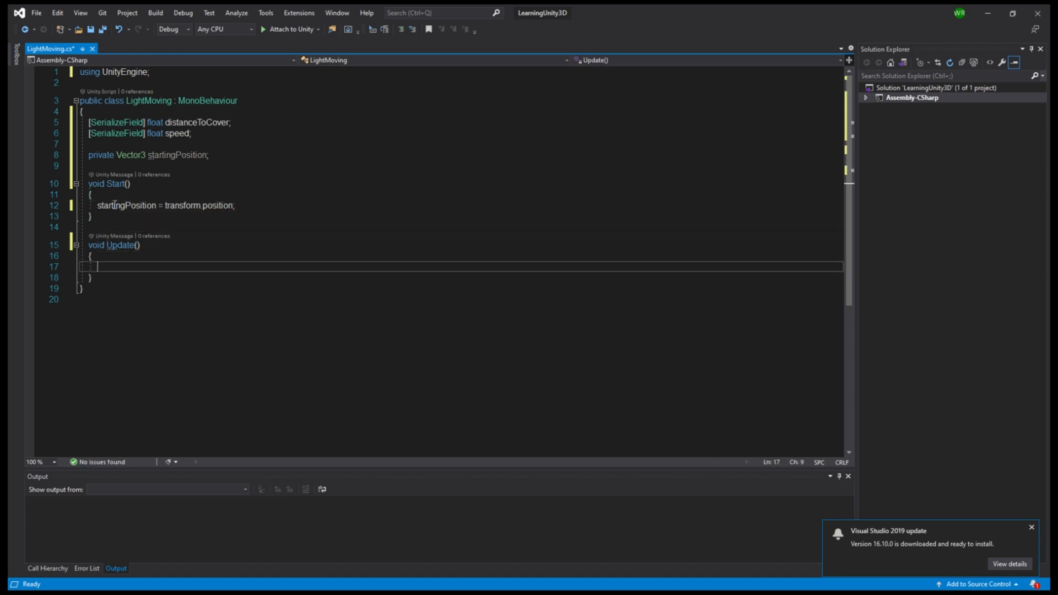
# In Update, copy startingPosition into Vector3 v and begin v.z += distanceToCover
pyautogui.write('V')
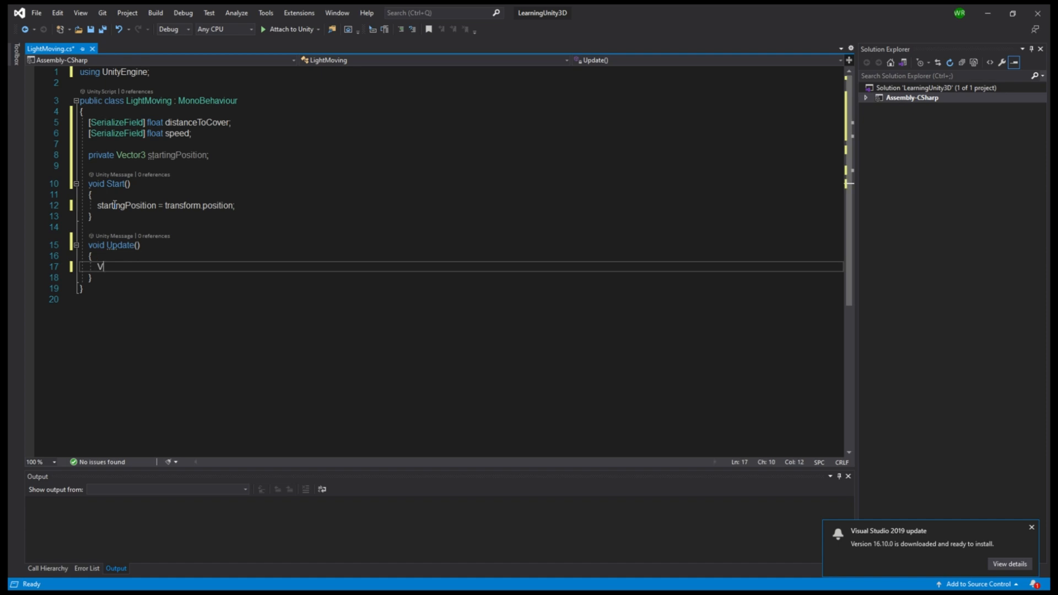
pyautogui.write('ector3')
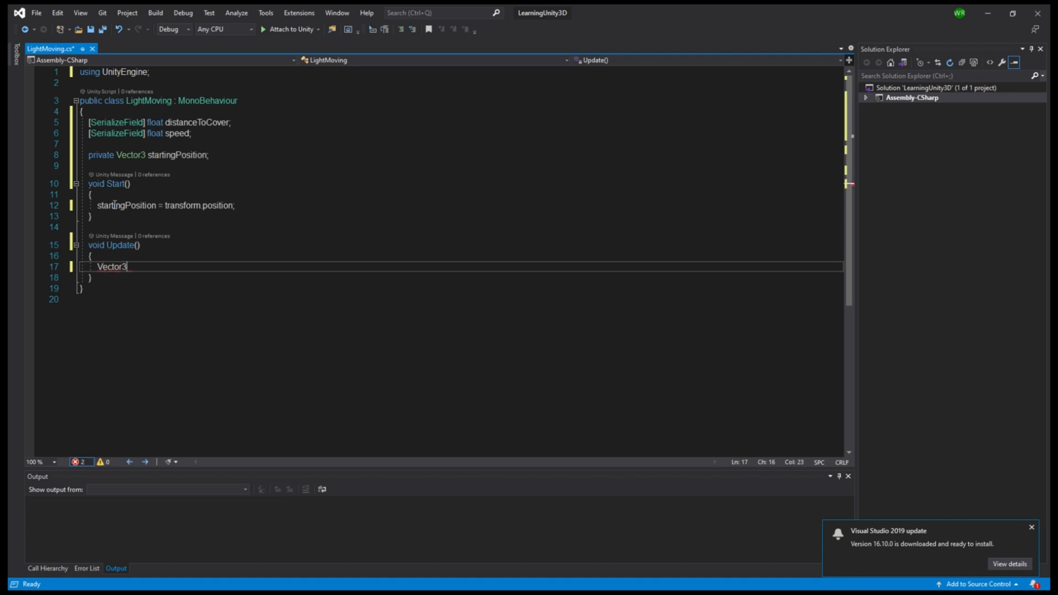
pyautogui.write('v')
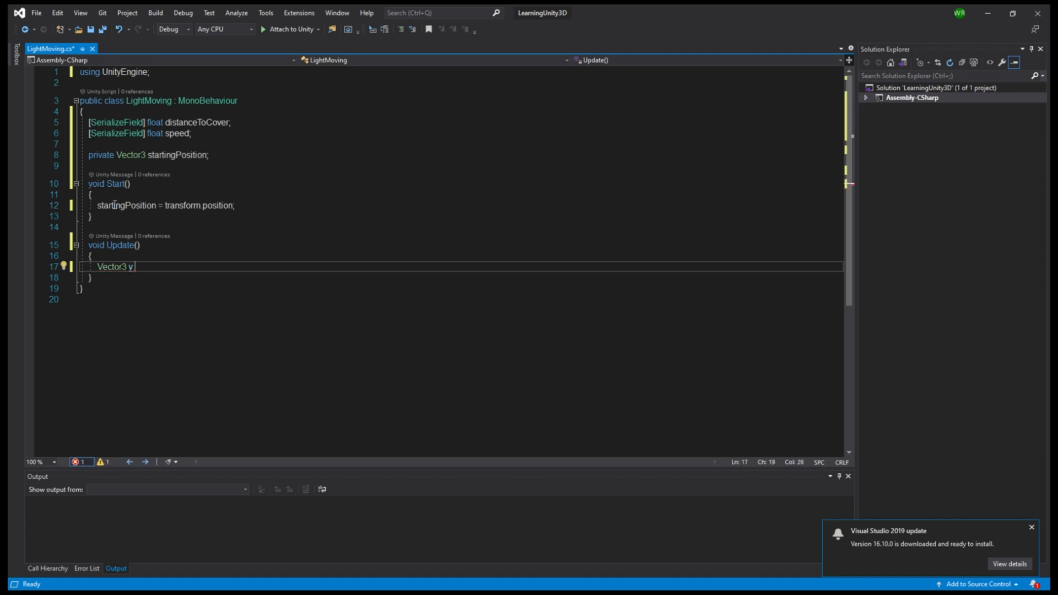
pyautogui.write('= startingPosition;')
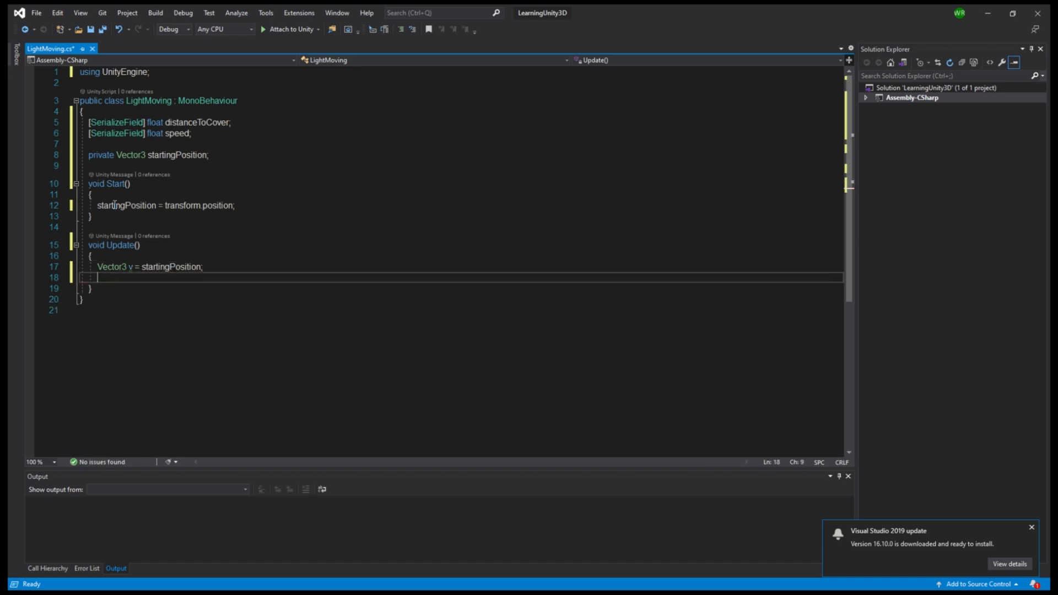
pyautogui.write('v')
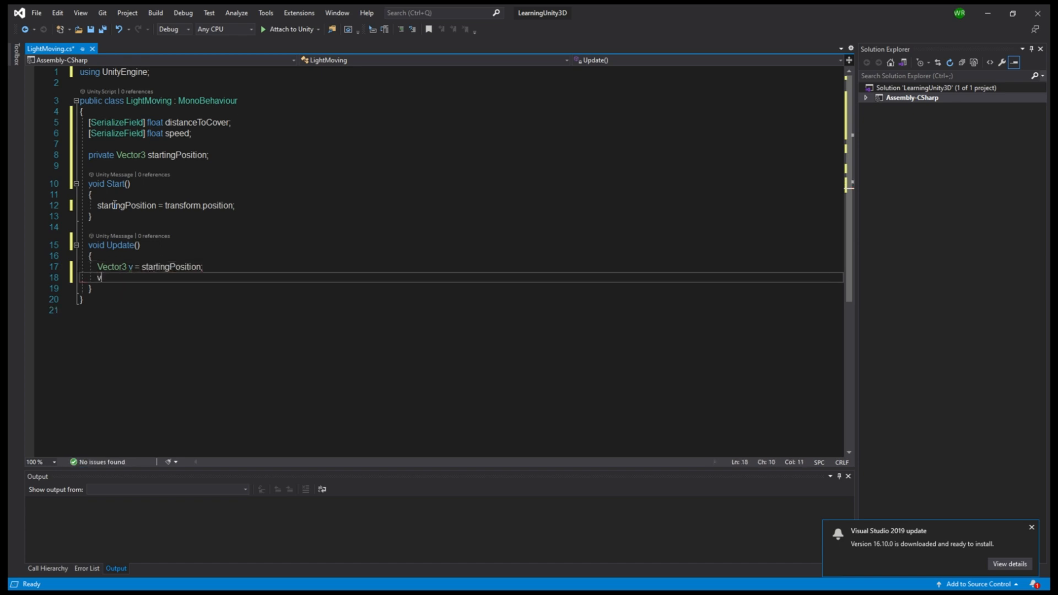
pyautogui.write('.z')
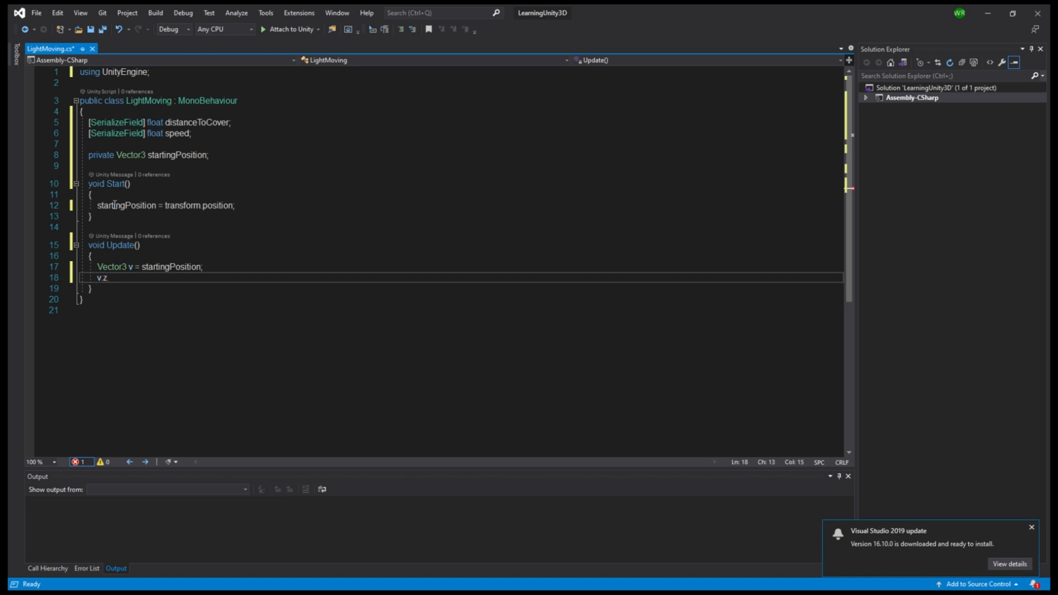
pyautogui.write('+=')
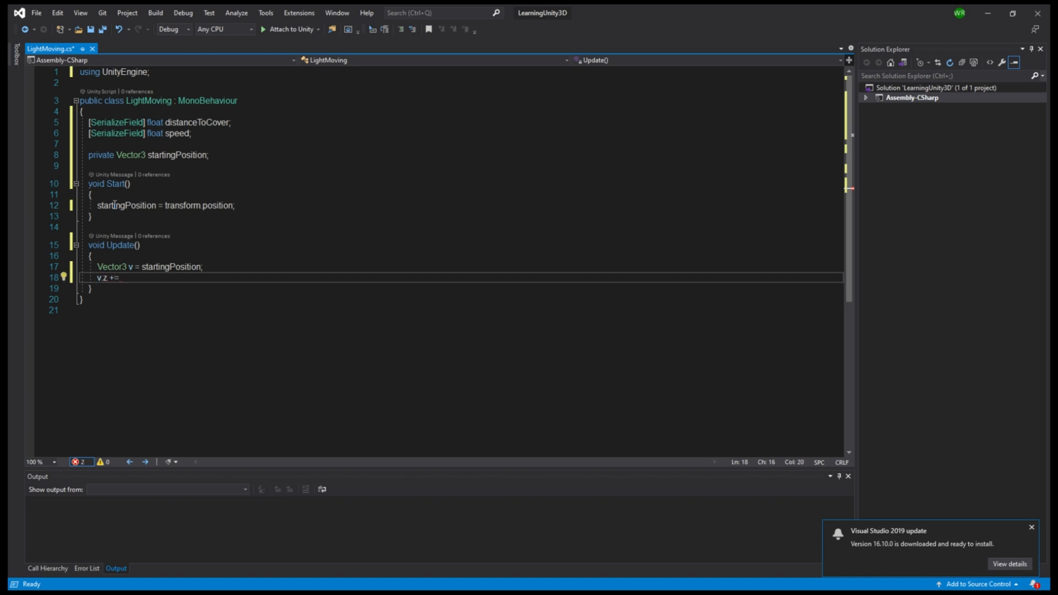
pyautogui.write('distanceToCover')
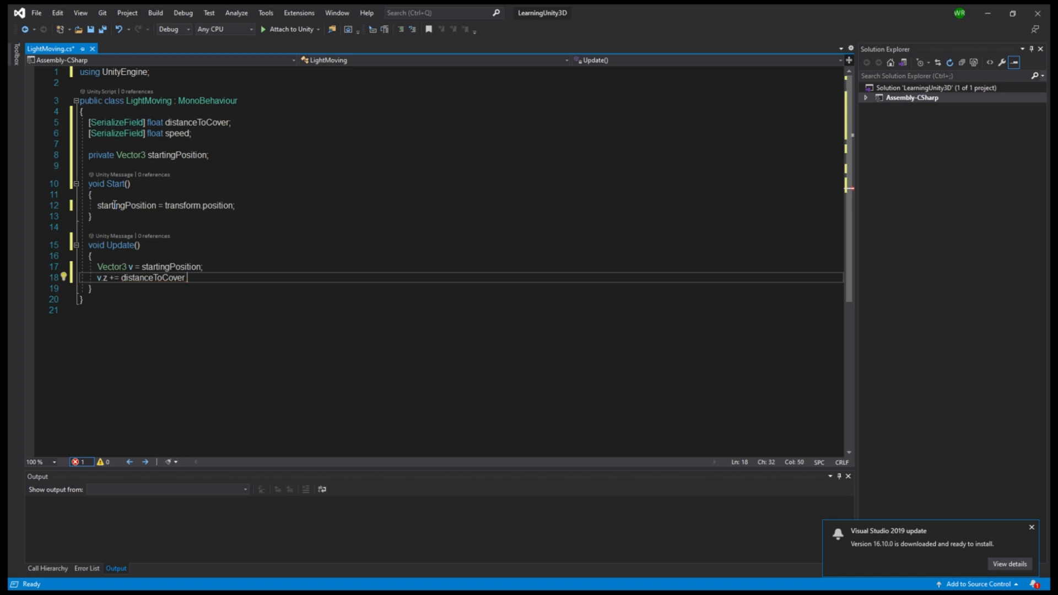
# Complete the expression as distanceToCover * Mathf.Sin(Time.time * speed)
pyautogui.write('* Mat')
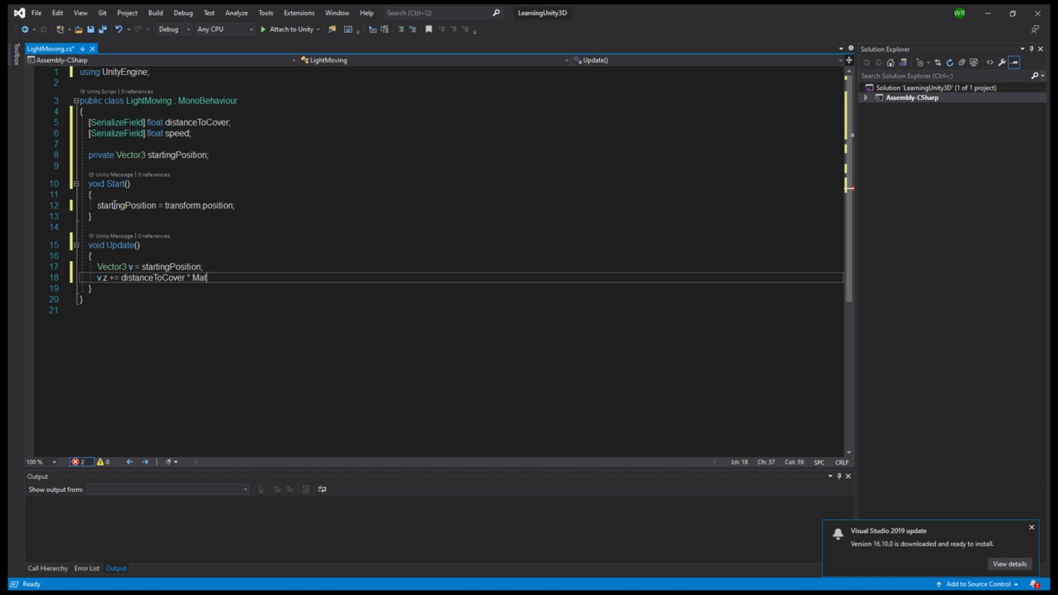
pyautogui.write('hf')
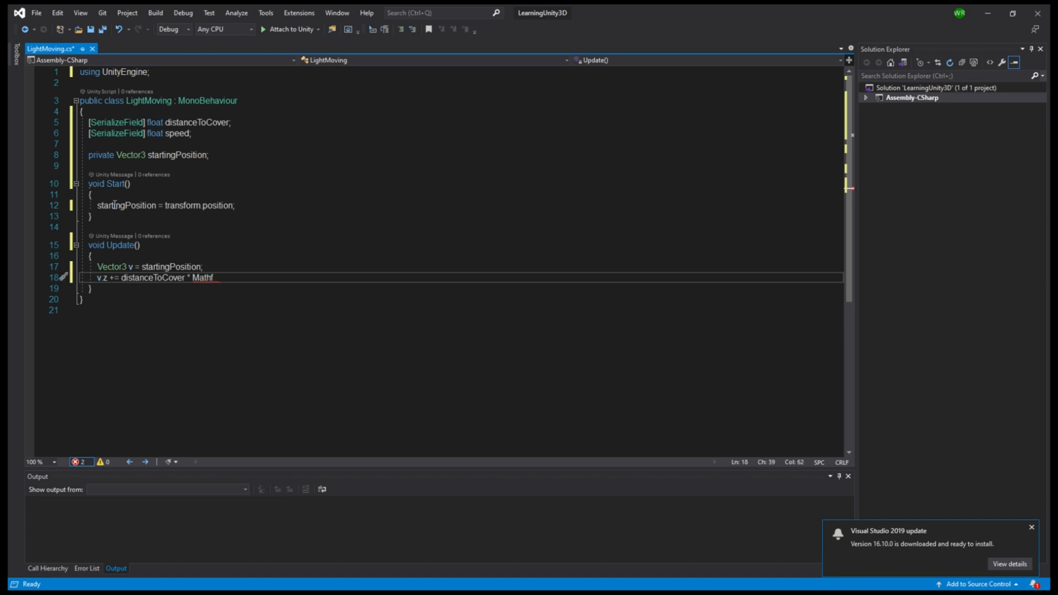
pyautogui.write('si')
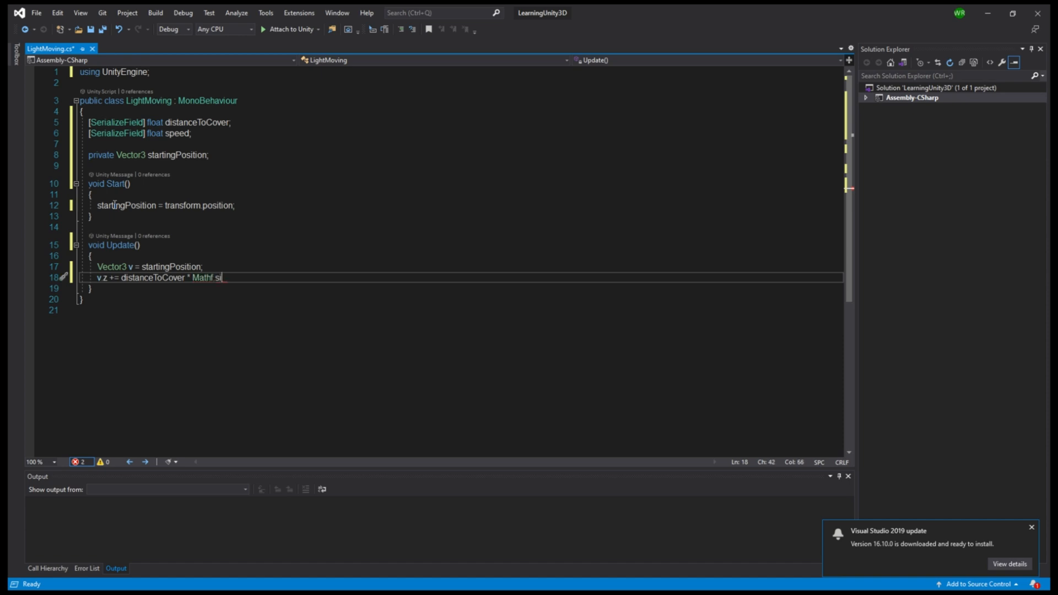
pyautogui.write('n(time)')
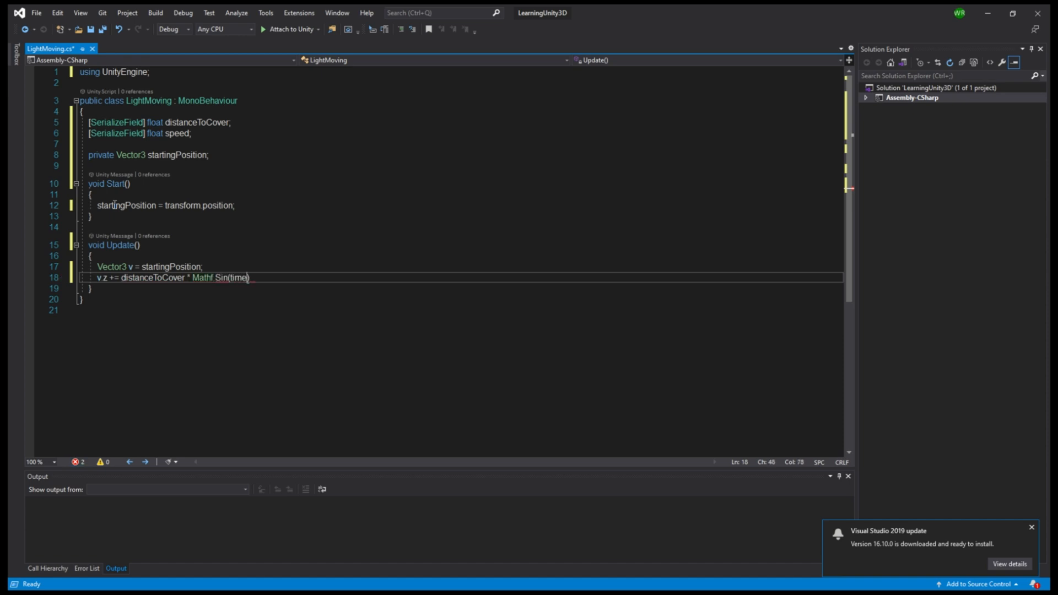
pyautogui.write('Time.')
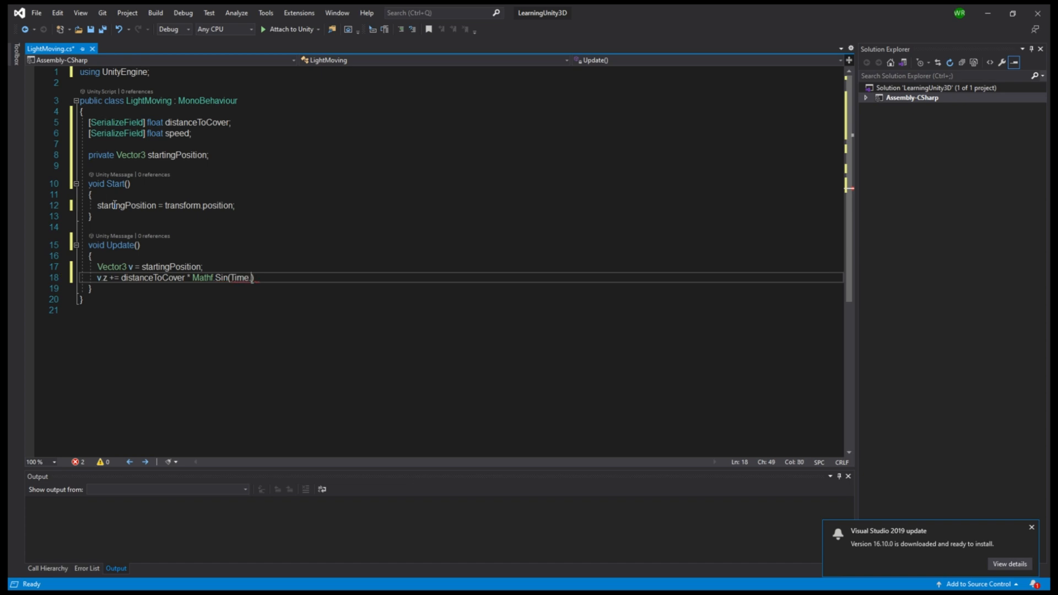
pyautogui.write('.time')
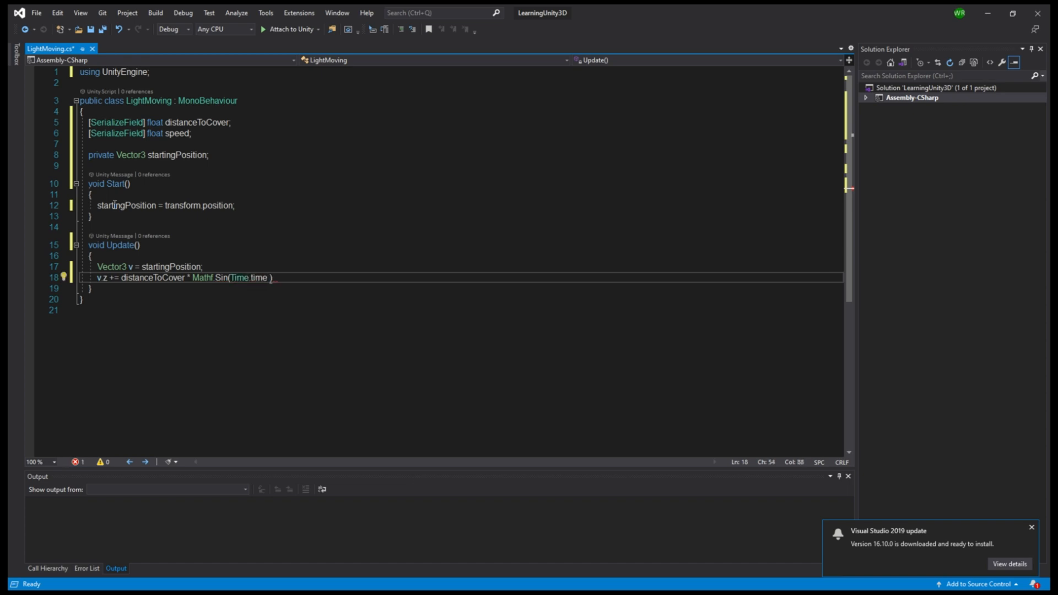
pyautogui.write('* speed')
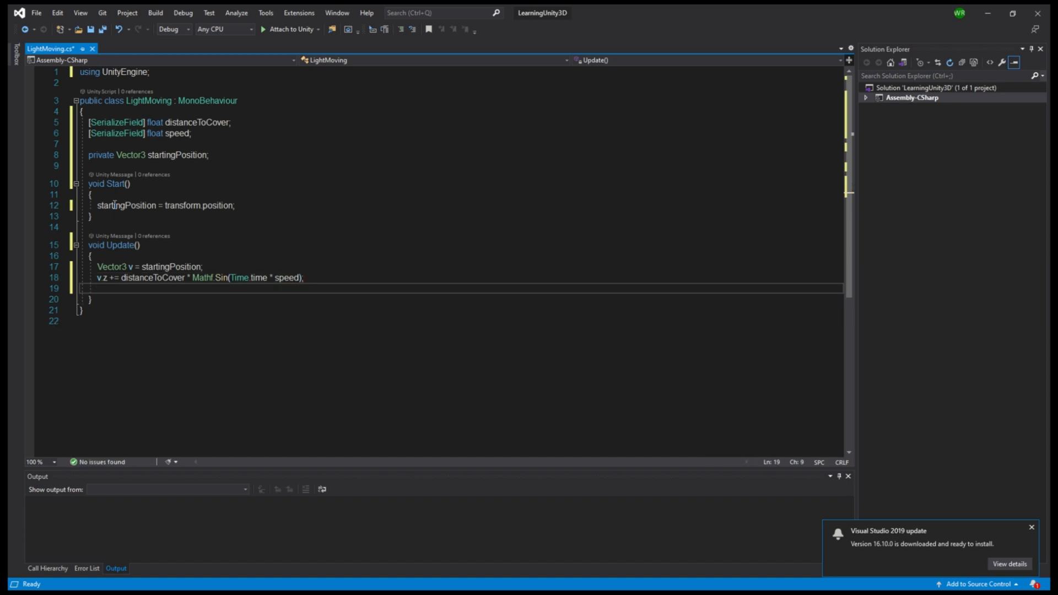
# Assign transform.position = v at the end of Update and save LightMoving.cs with Ctrl+S
pyautogui.write('transform')
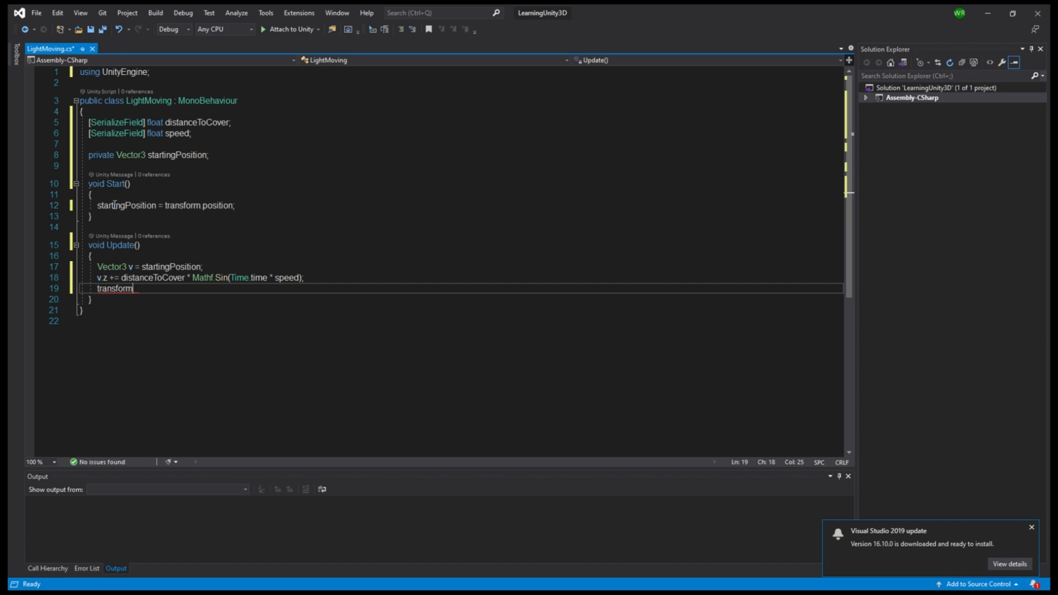
pyautogui.write('.pso')
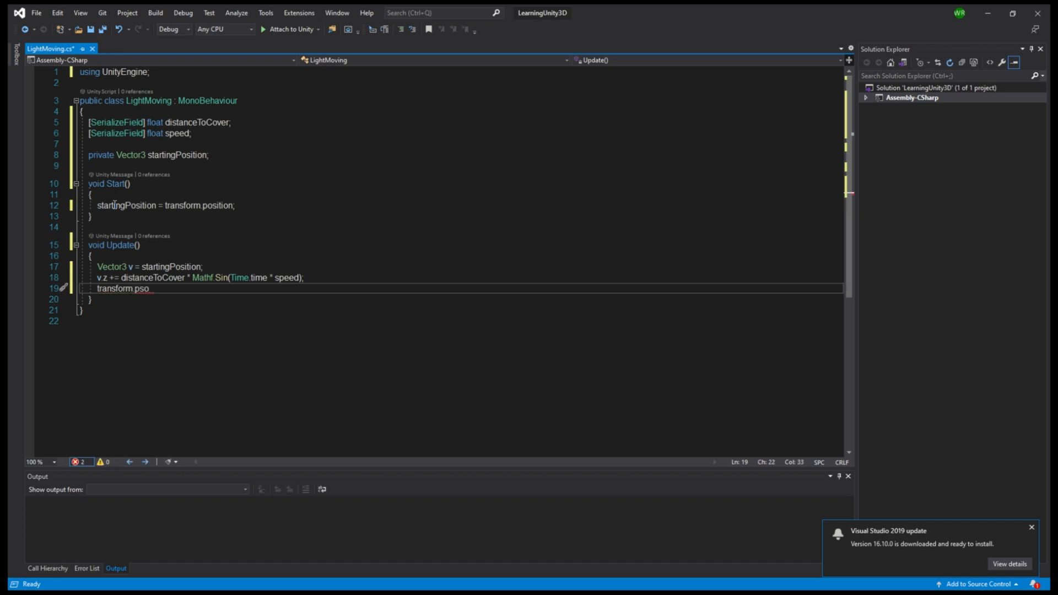
pyautogui.write('ition =')
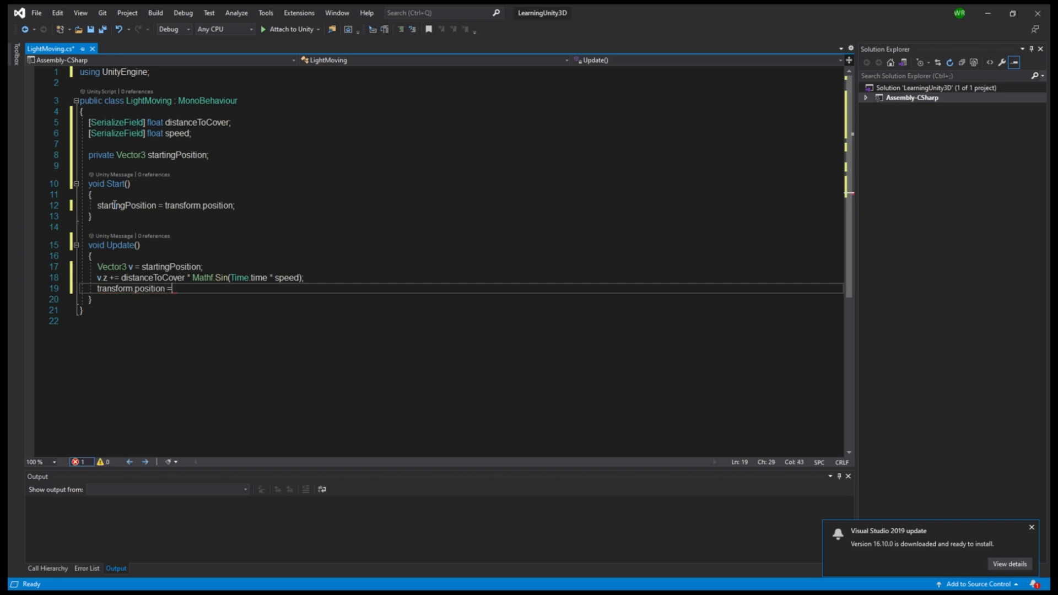
pyautogui.write('v;')
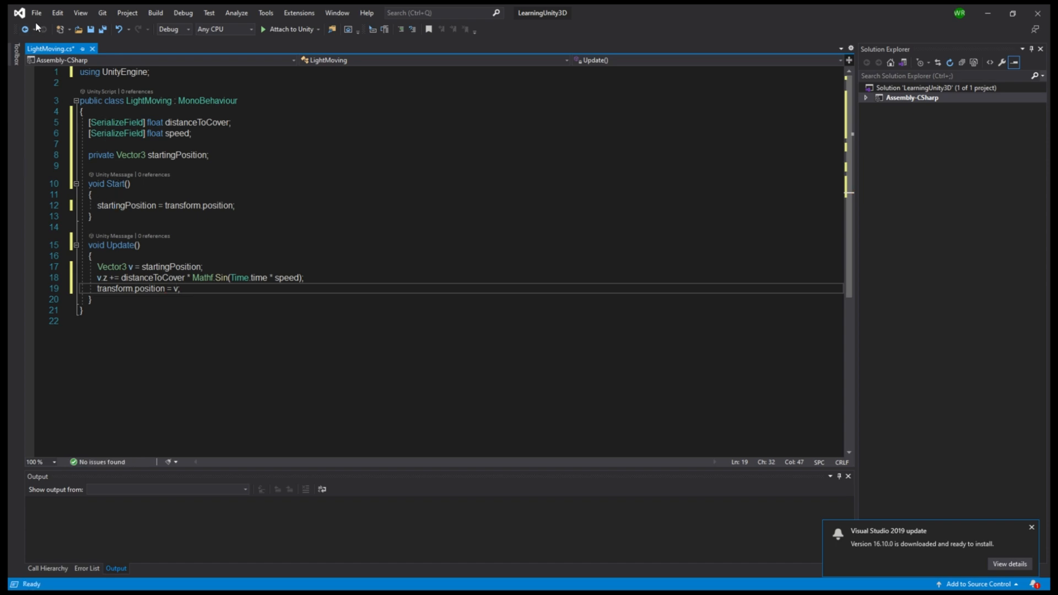
pyautogui.moveTo(61, 146)
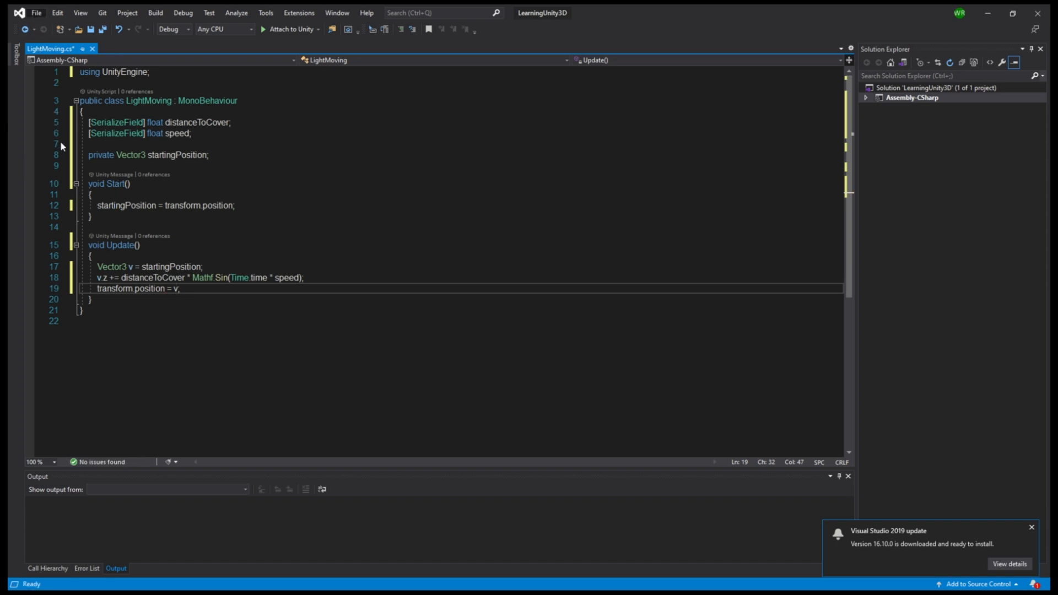
pyautogui.press('Ctrl+s')
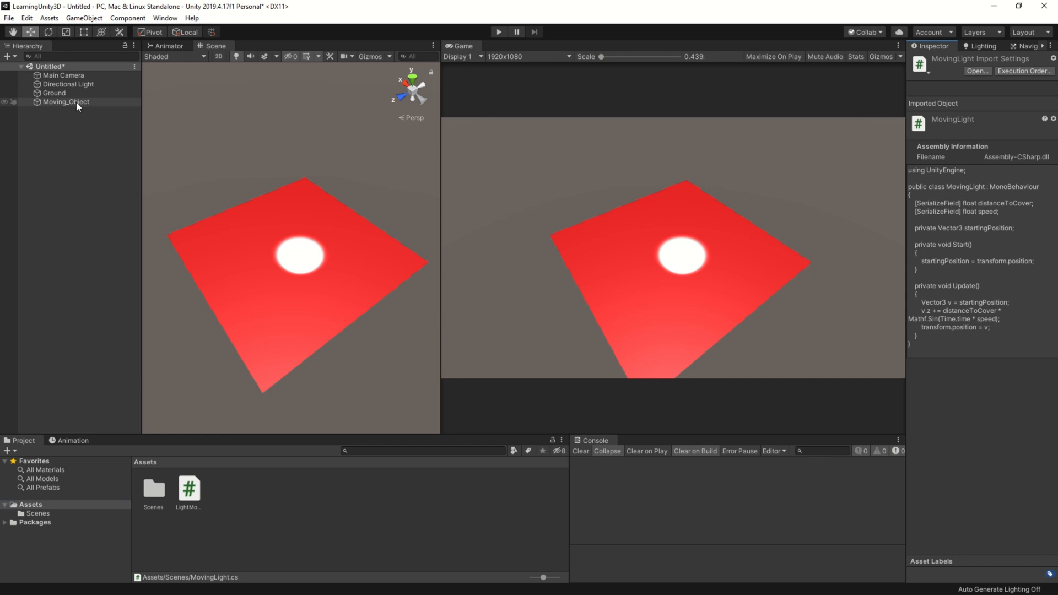
# On Moving_Object's Light Moving component, set Distance To Cover and Speed to 2
pyautogui.click(66, 102)
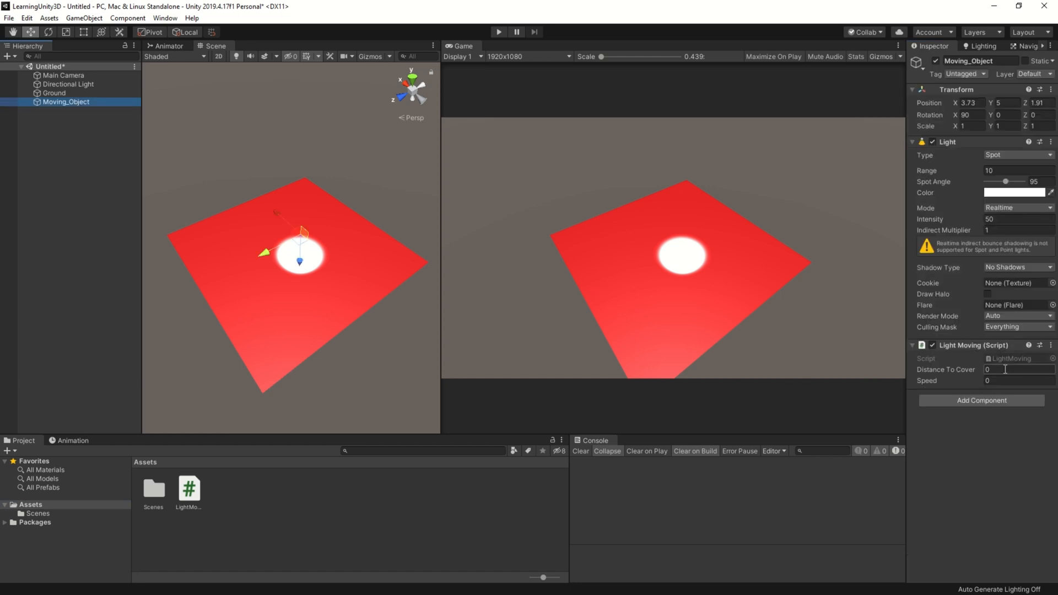
pyautogui.write('2')
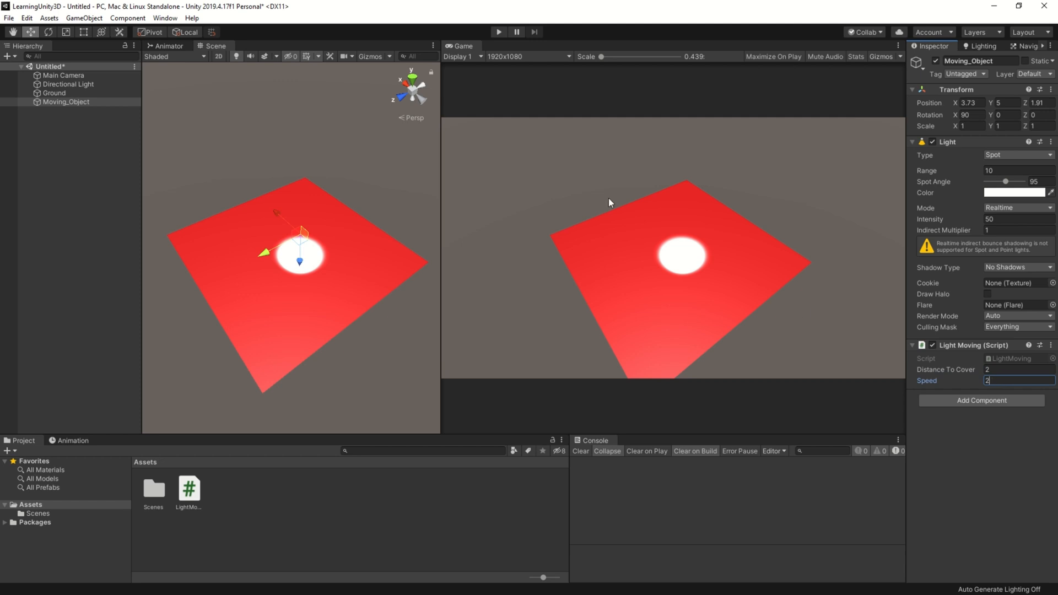
pyautogui.click(502, 31)
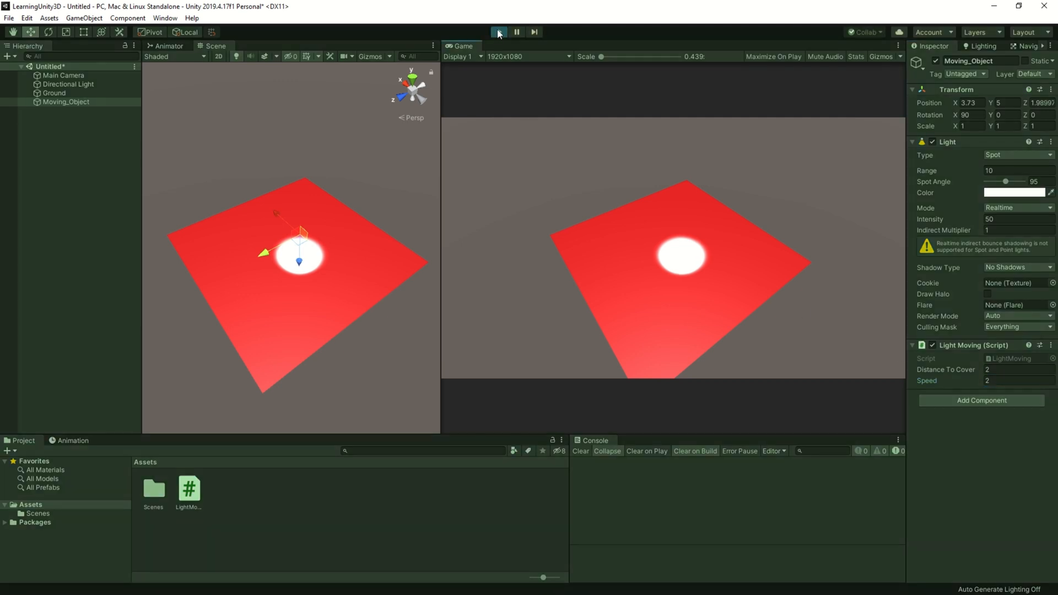
# Play the scene and raise Distance To Cover to 4 and Speed toward 44 while the light swings
pyautogui.click(503, 31)
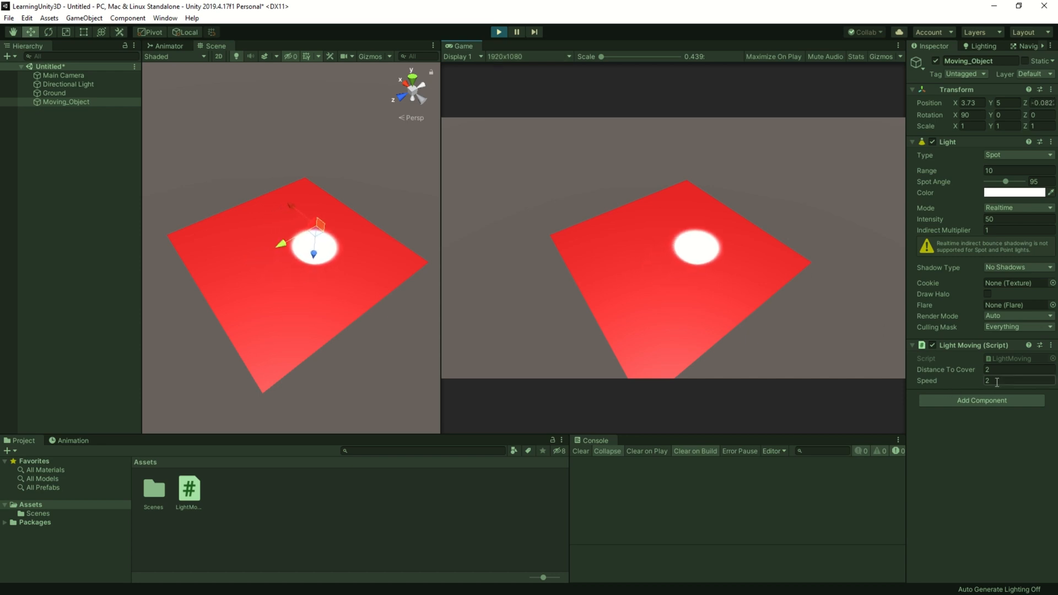
pyautogui.write('4')
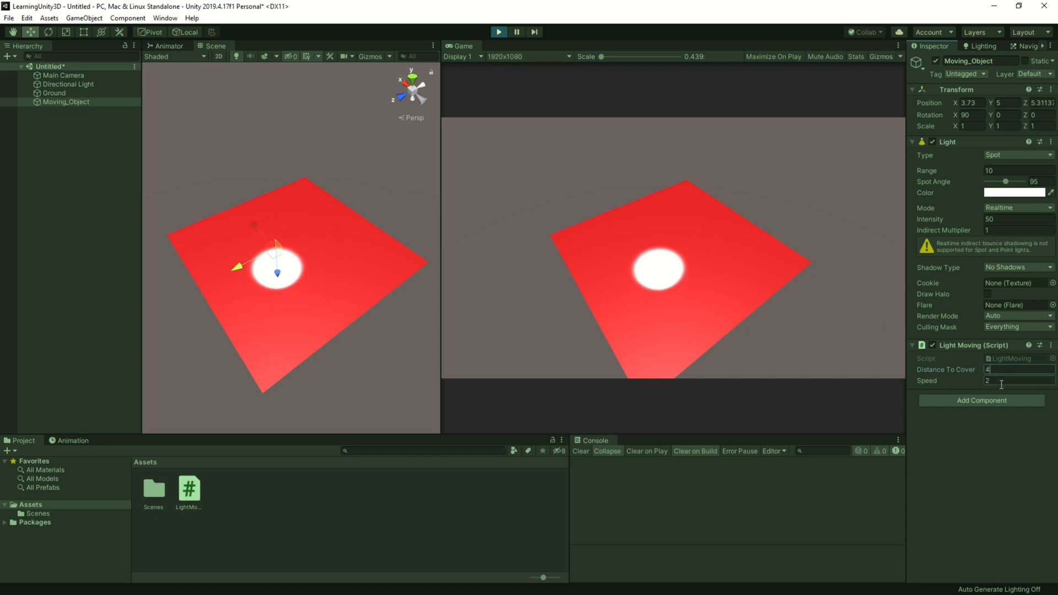
pyautogui.write('4')
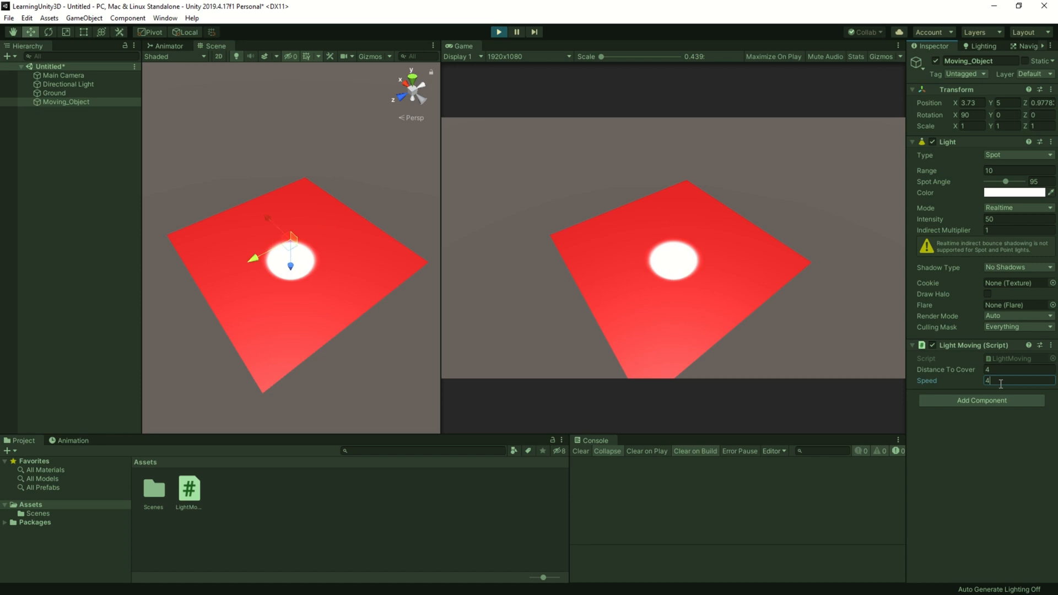
pyautogui.write('4')
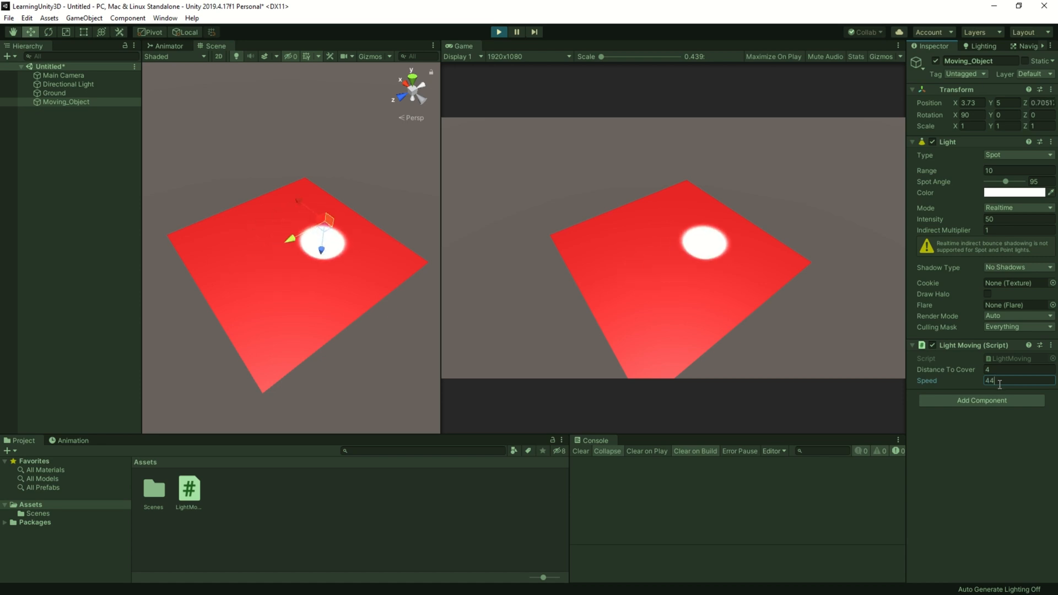